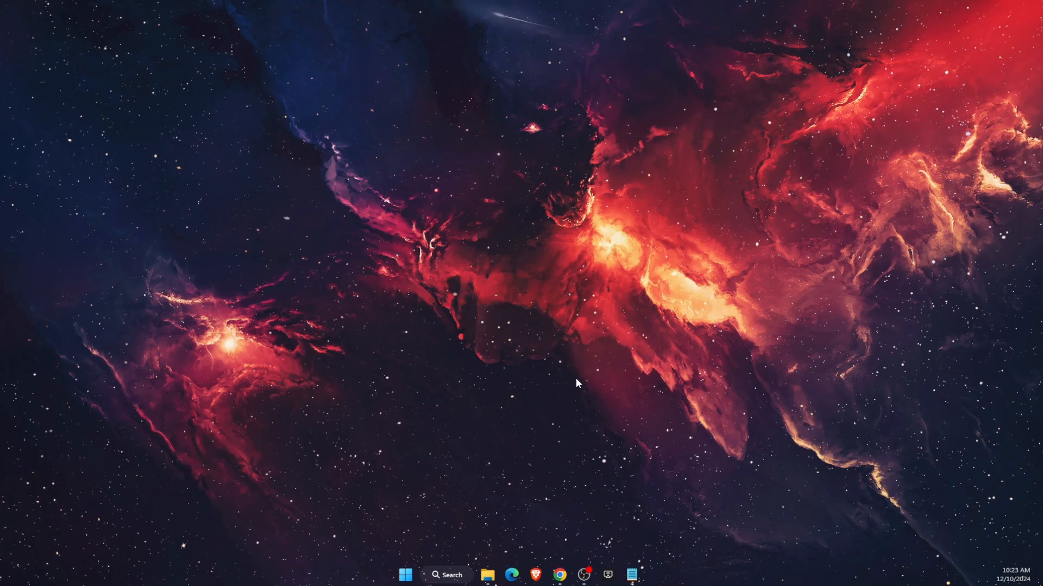
mouse_move(504, 361)
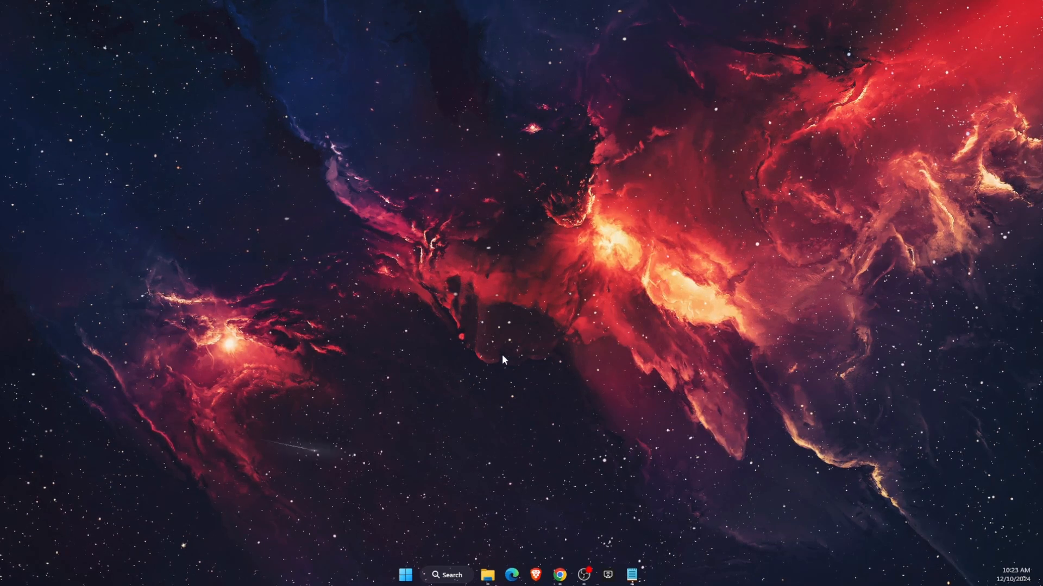
mouse_move(495, 360)
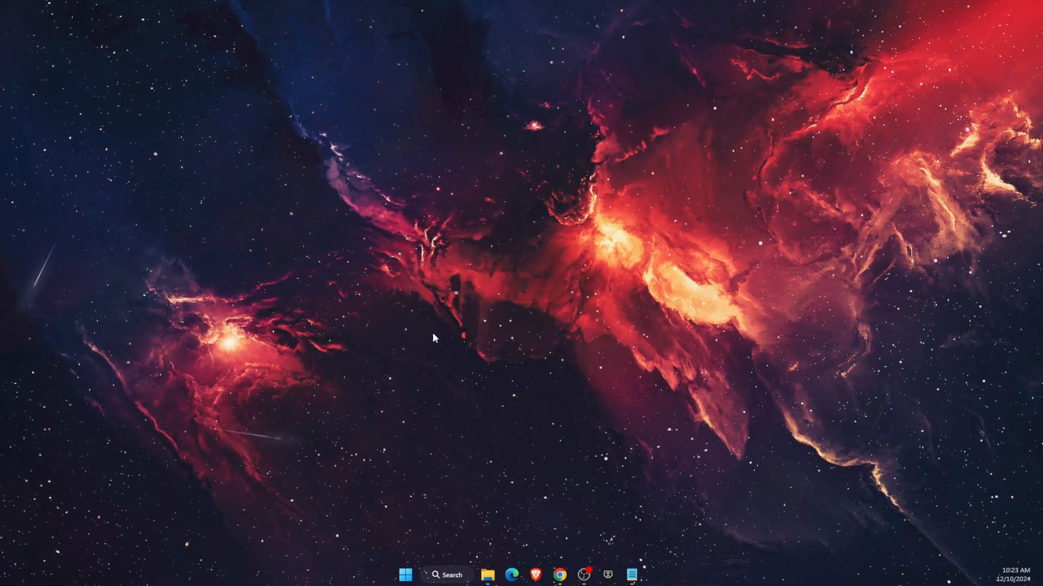
mouse_move(465, 399)
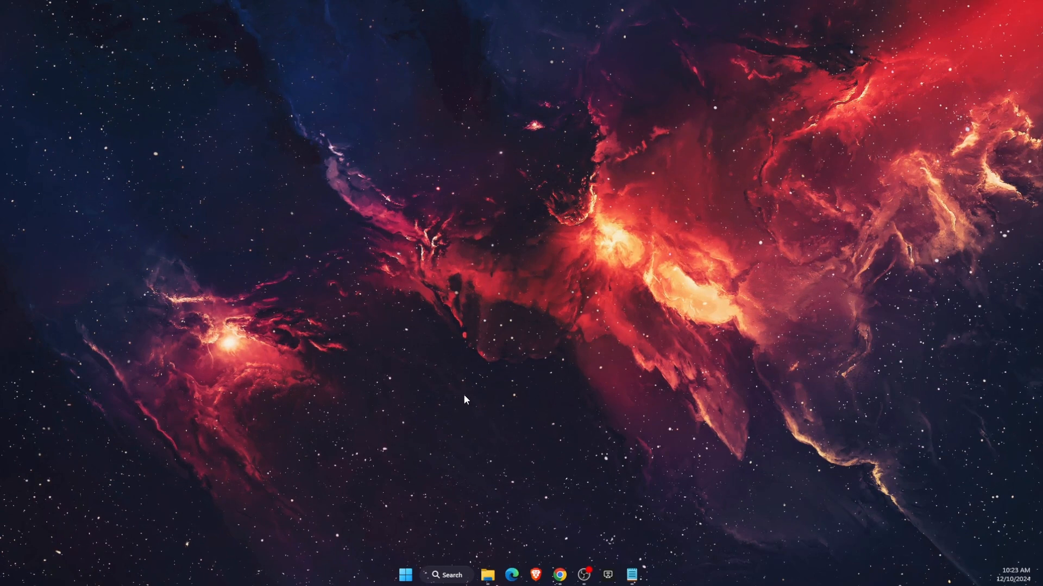
mouse_move(443, 573)
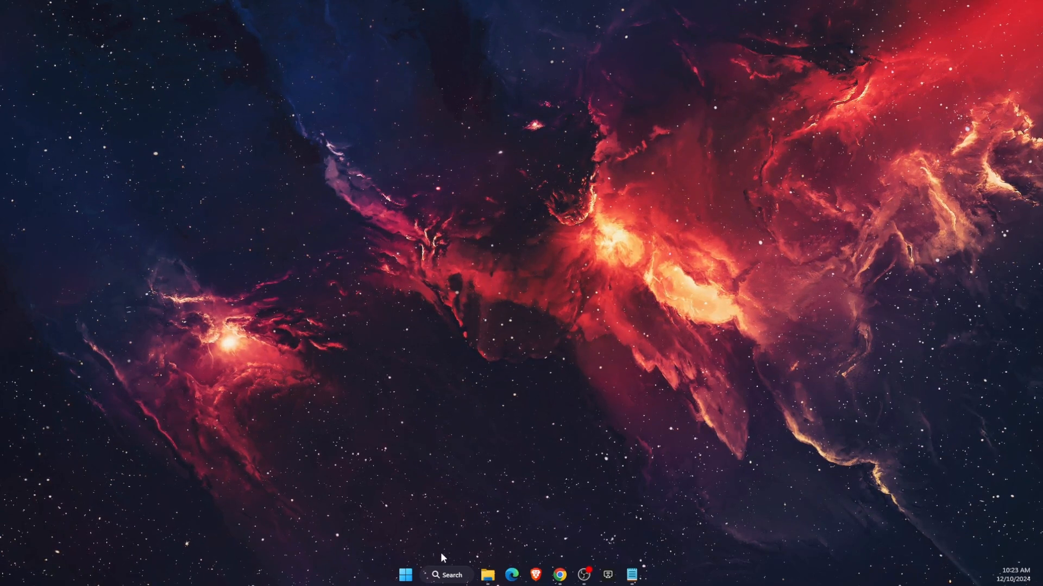
Step: Open Installed apps via an 'app' search, search for 'ocu', then clear the search
type("app")
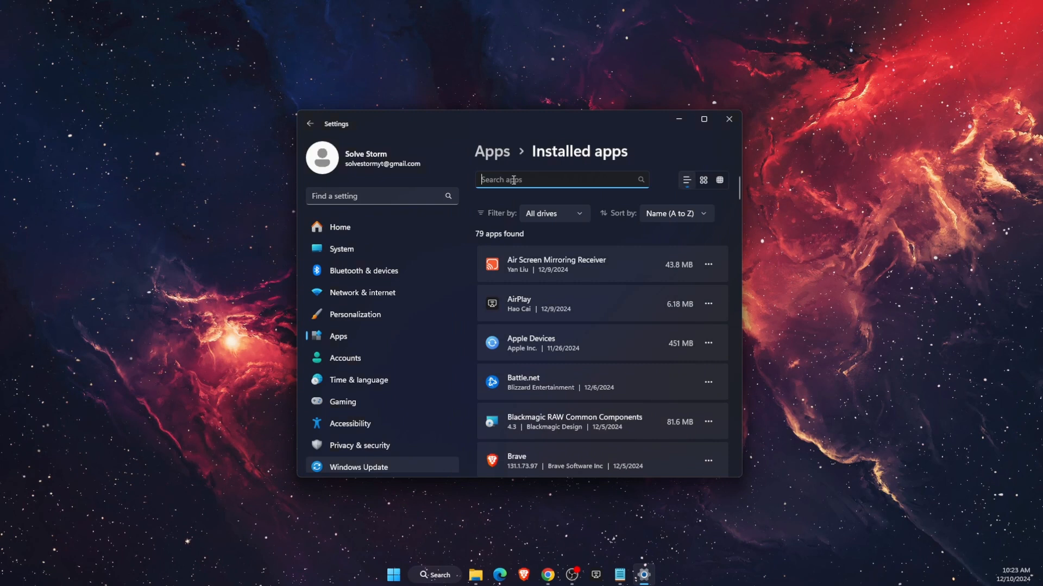
type("ocu")
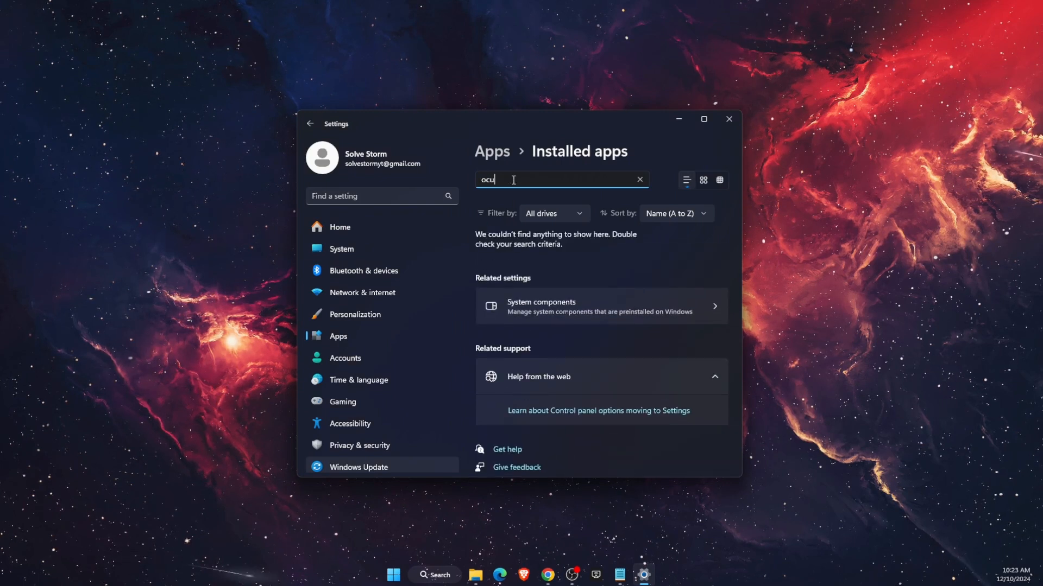
left_click(639, 179)
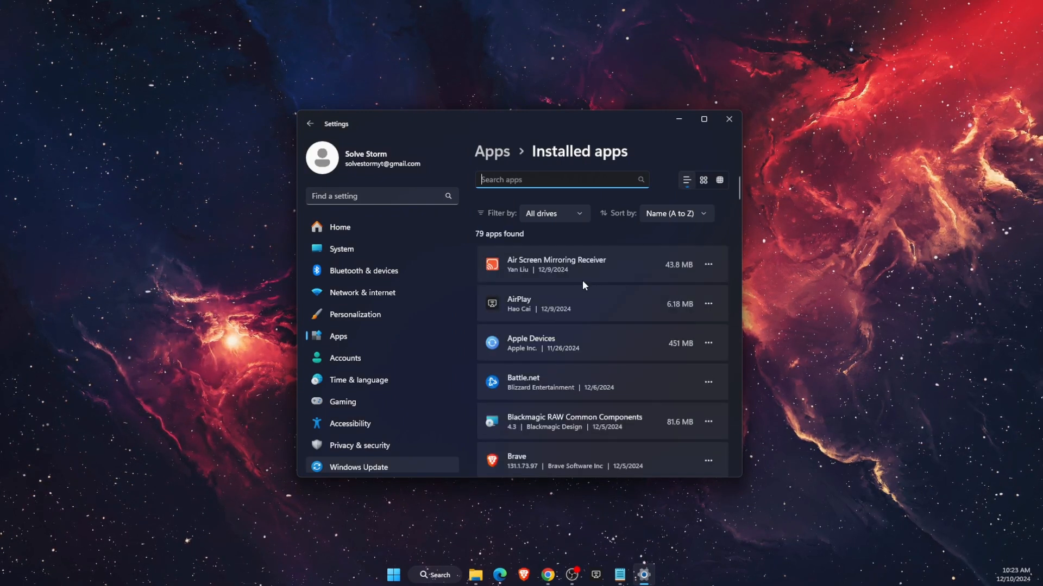
left_click(708, 263)
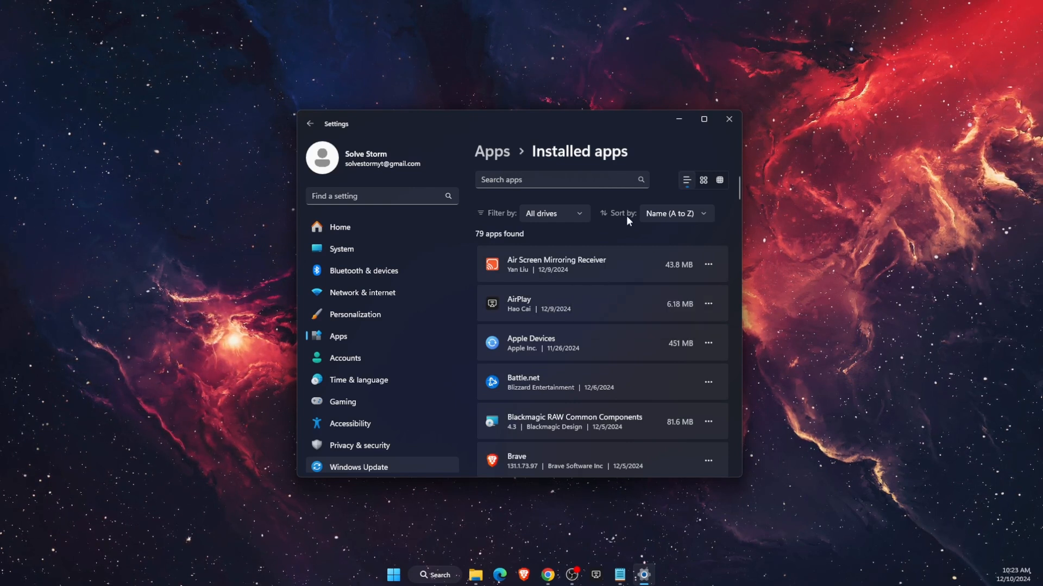
mouse_move(456, 262)
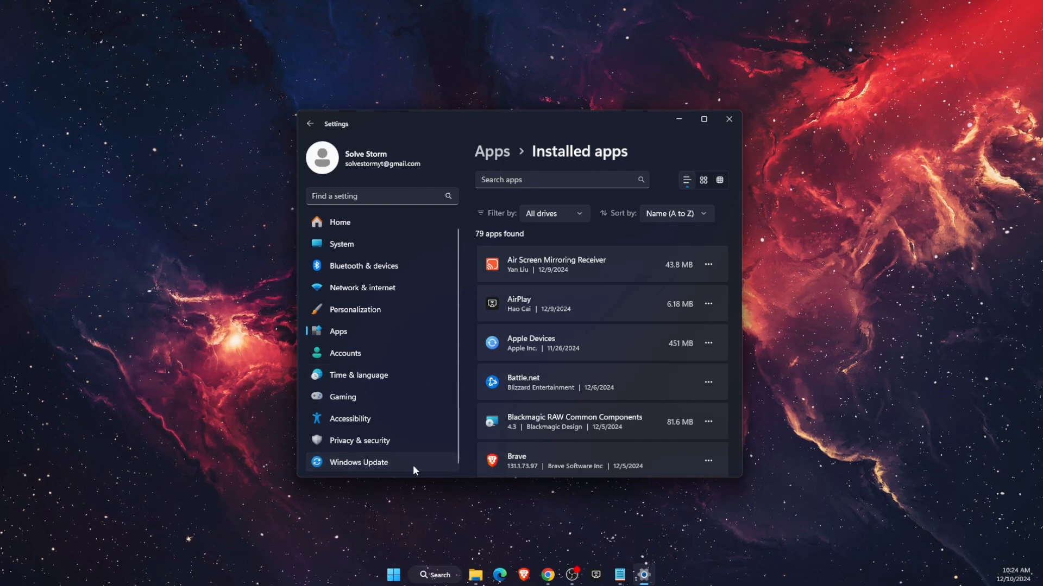
Step: Check update status on the Windows Update page
left_click(358, 462)
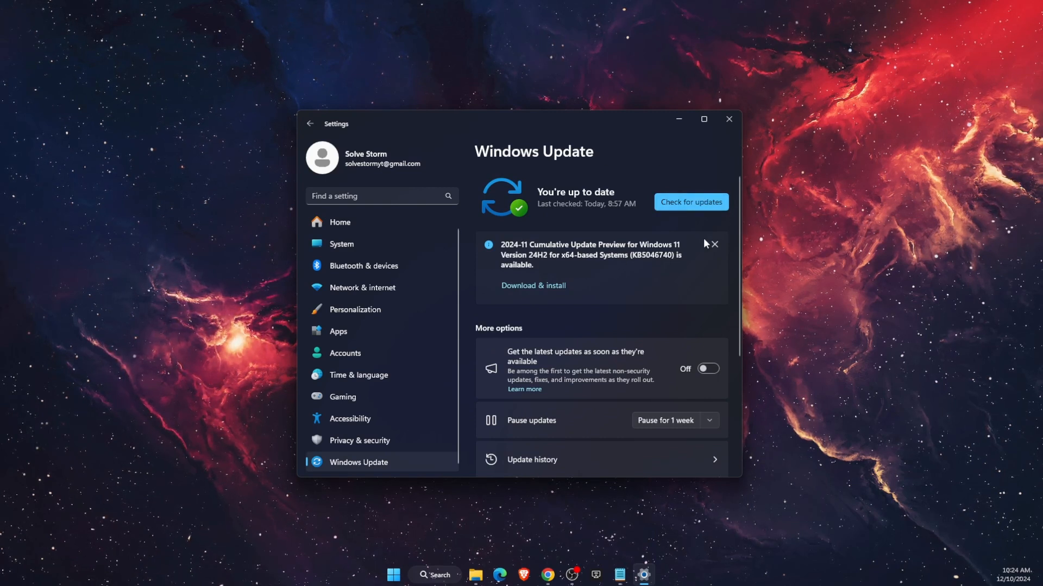
mouse_move(621, 321)
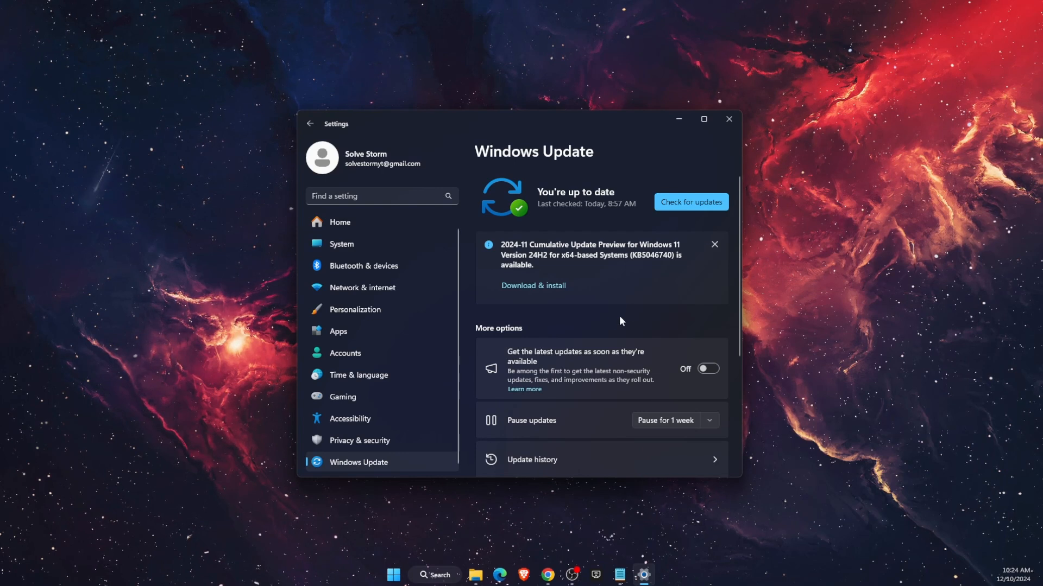
mouse_move(354, 276)
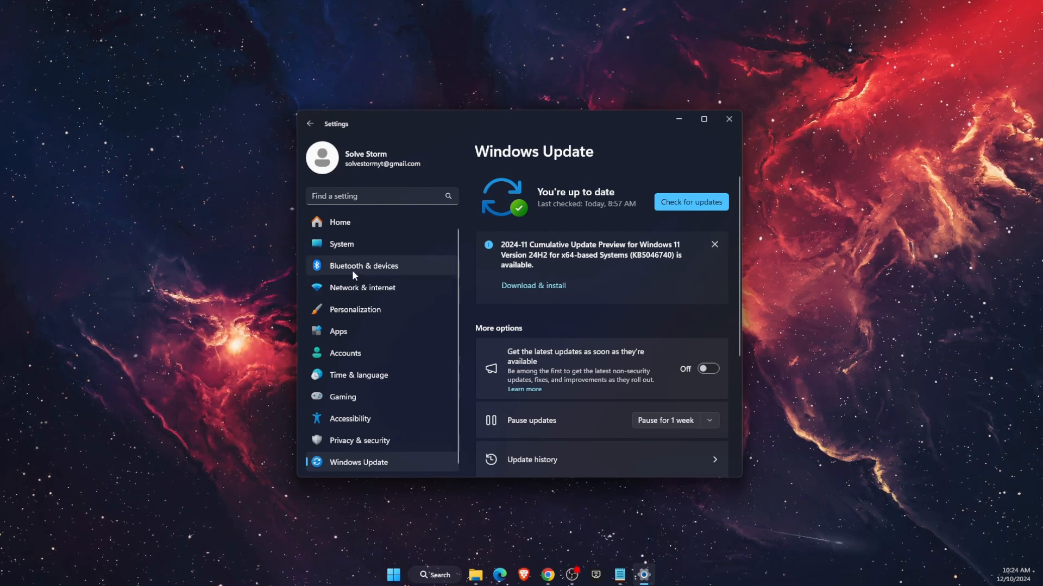
Step: Go to Bluetooth & devices > Cameras to view the Chicony USB2.0 Camera
left_click(363, 266)
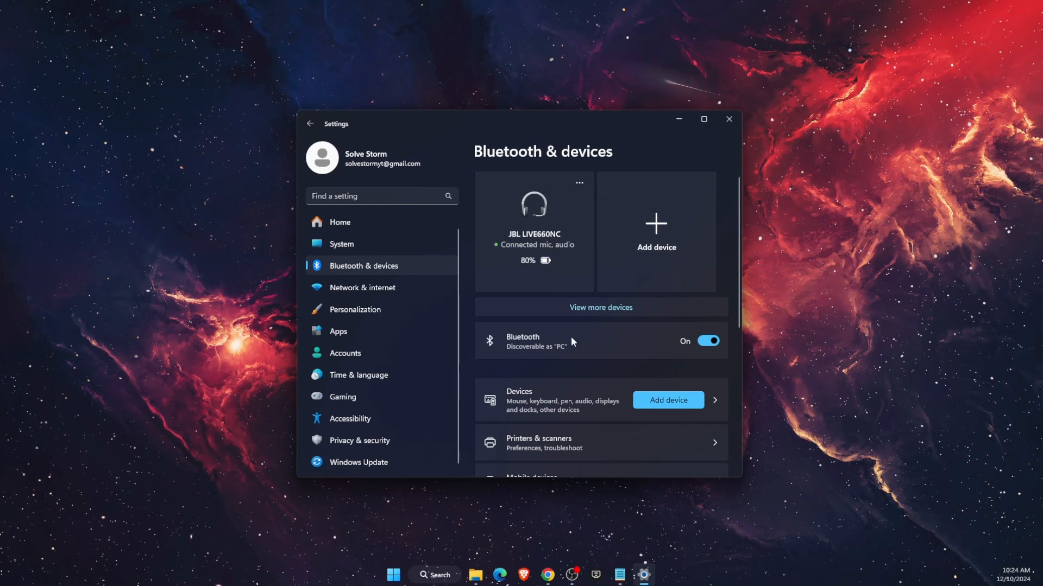
scroll("down", 3)
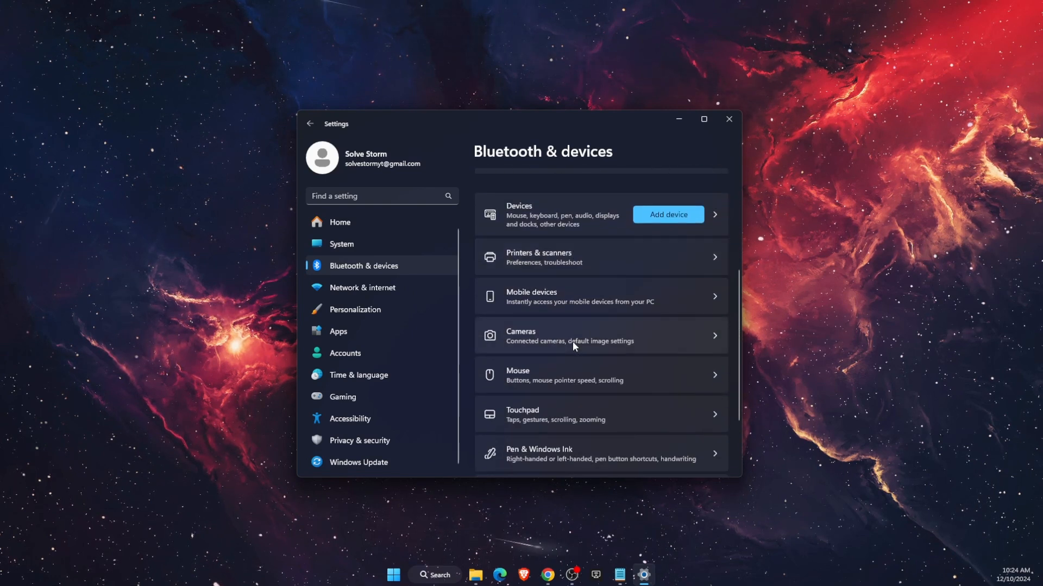
left_click(602, 335)
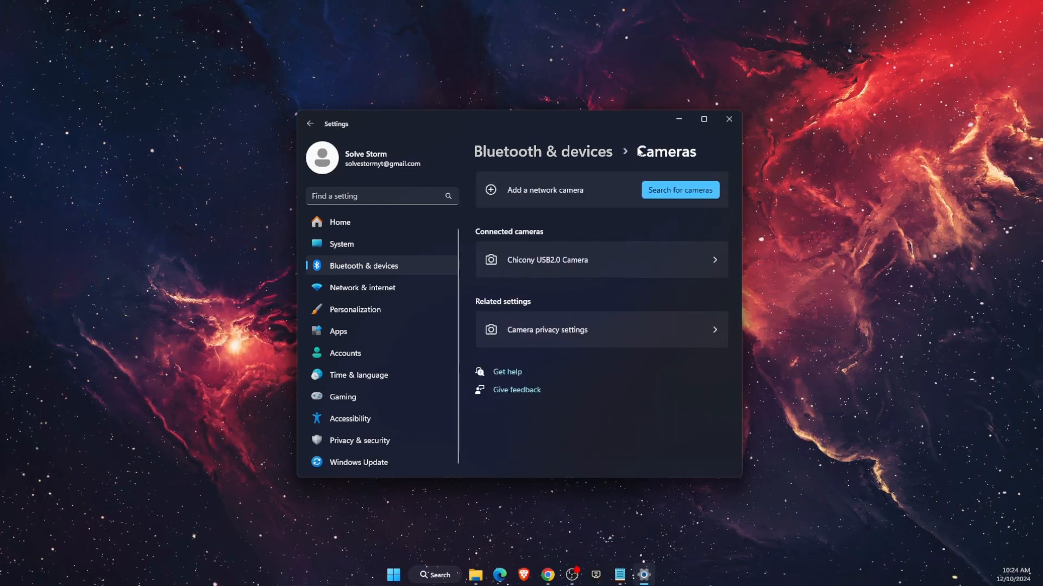
mouse_move(693, 285)
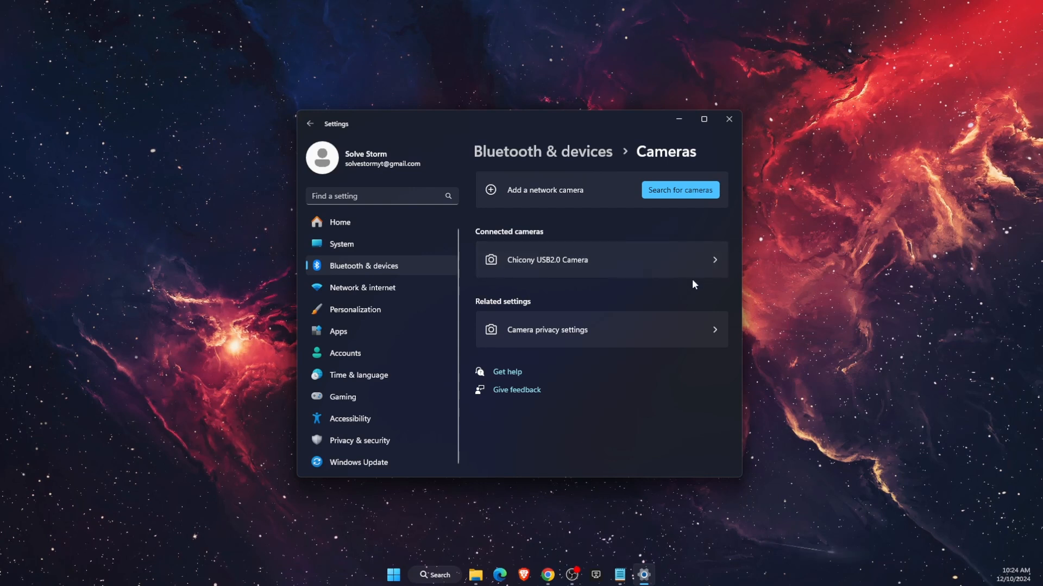
mouse_move(449, 575)
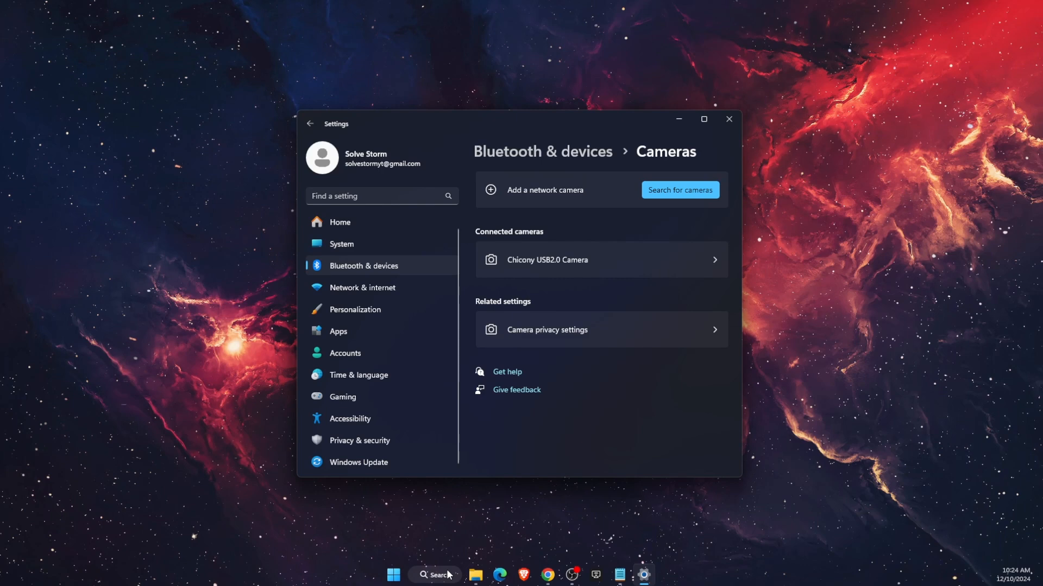
Step: Start a system search to open Device Manager
left_click(434, 575)
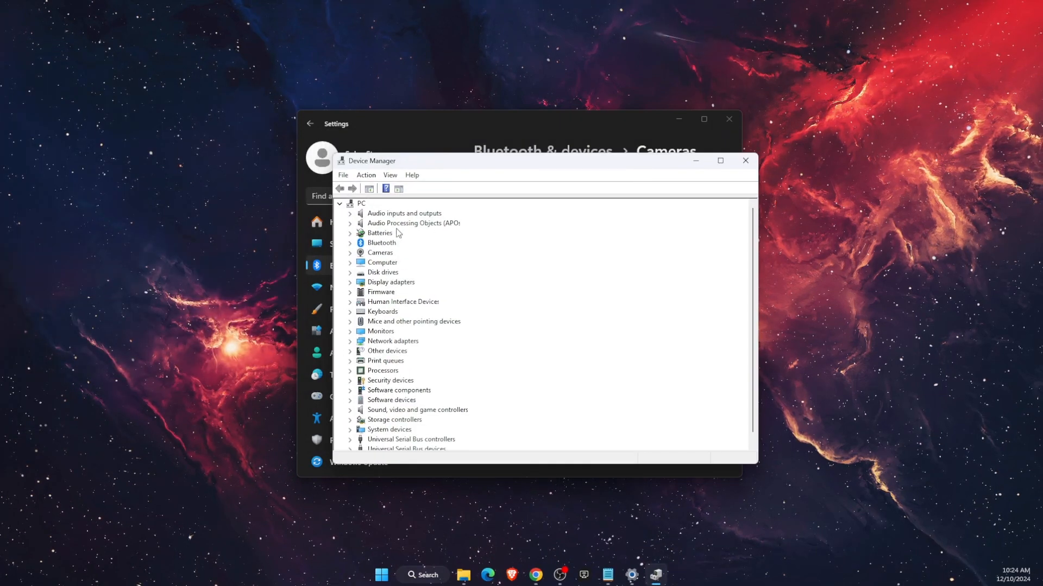
mouse_move(378, 224)
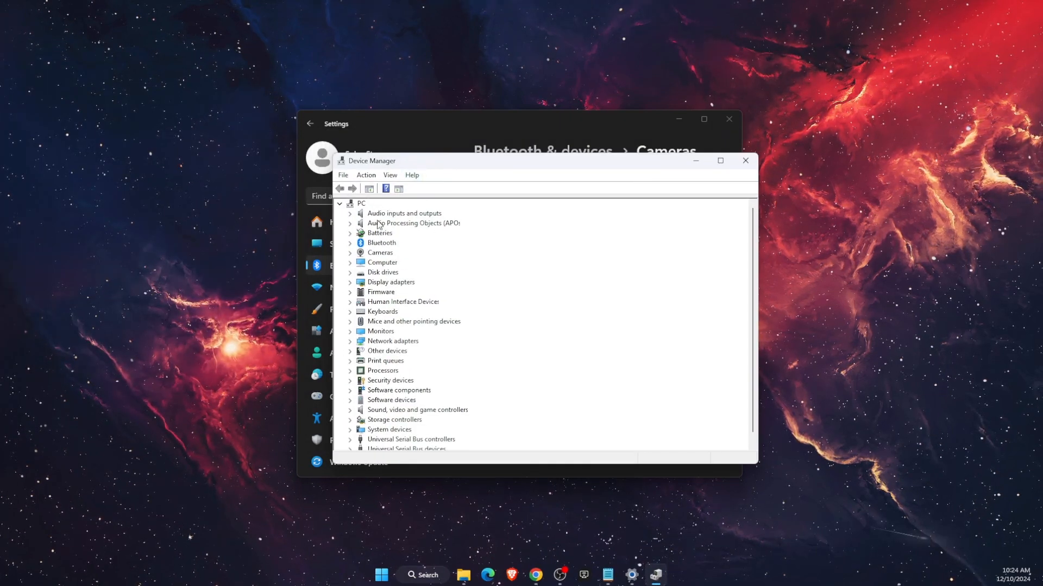
mouse_move(411, 231)
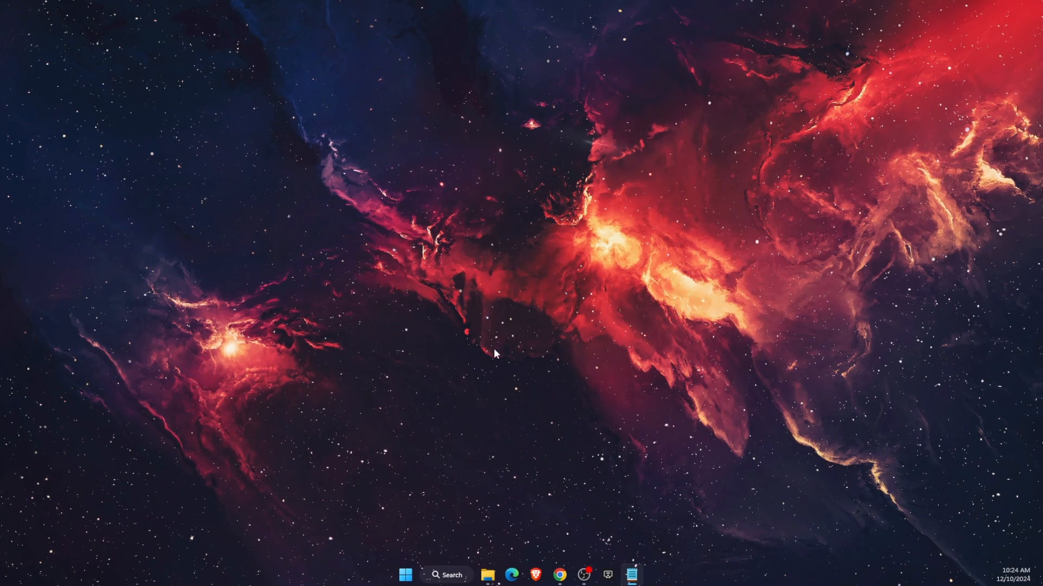
Step: View the GeForce Game Ready Driver 566.36 update in NVIDIA App Drivers, then close it
left_click(449, 575)
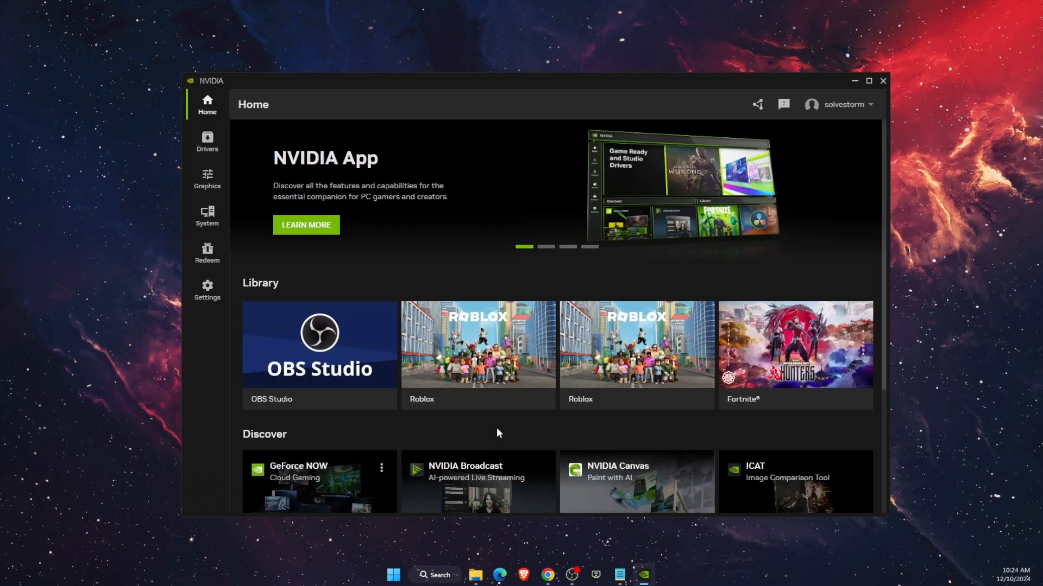
mouse_move(416, 313)
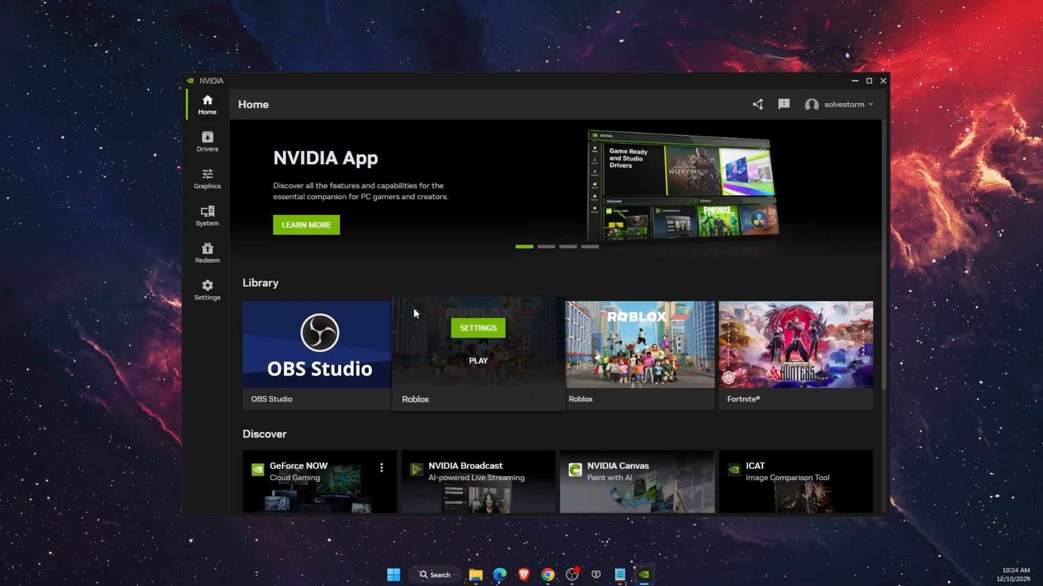
mouse_move(546, 129)
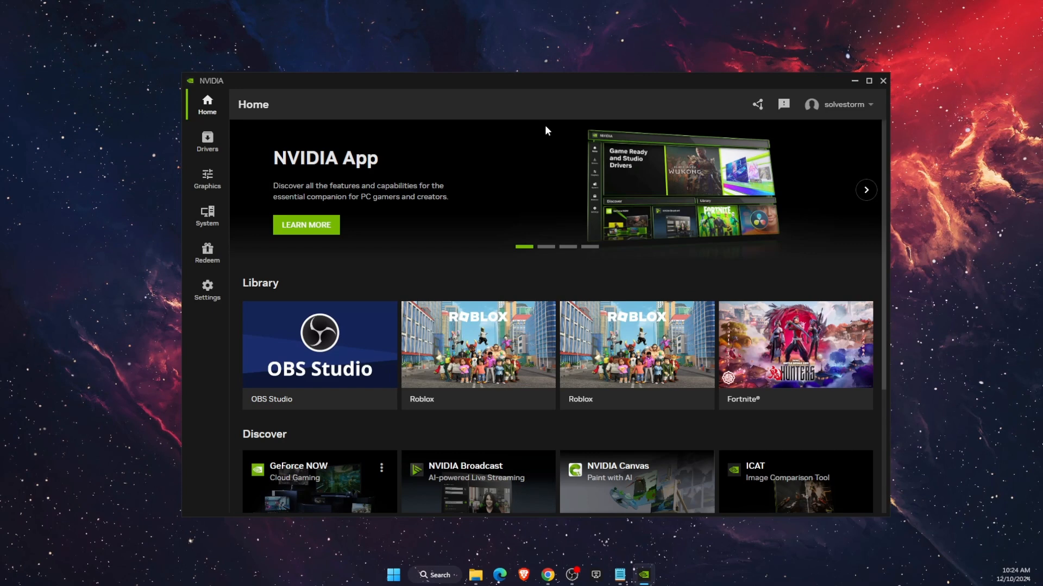
left_click(207, 140)
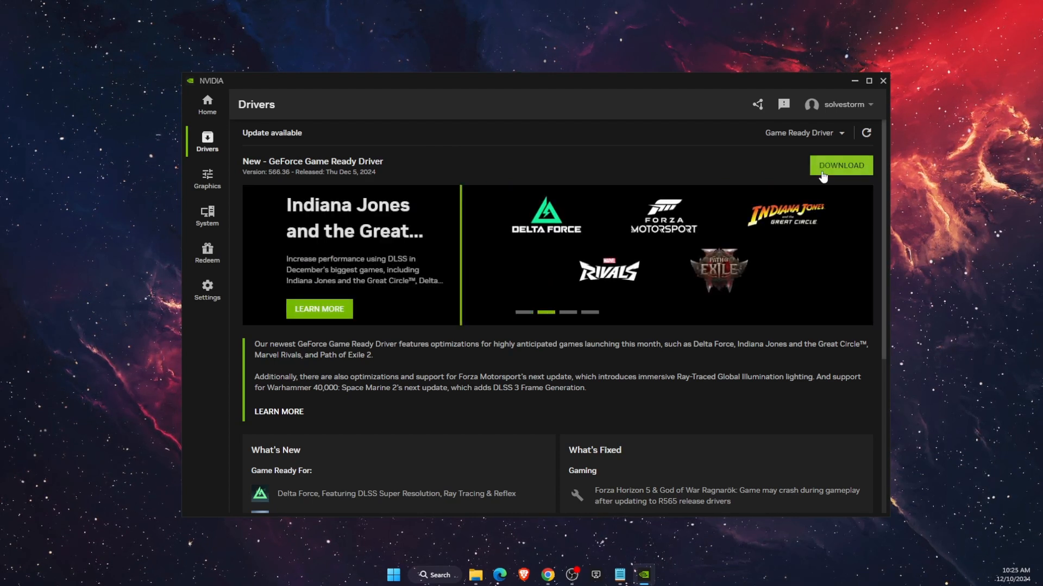
mouse_move(619, 345)
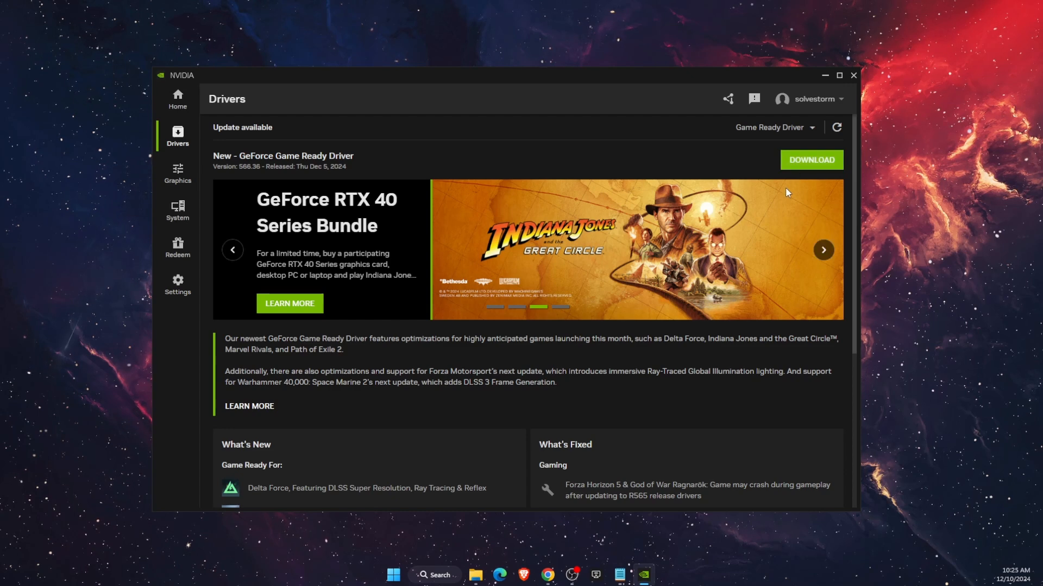
left_click(853, 75)
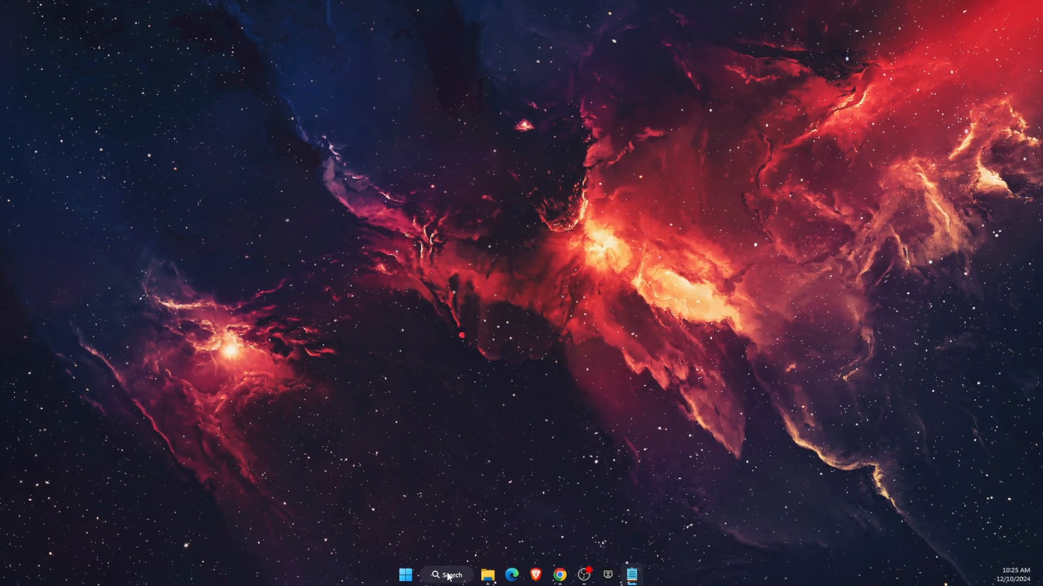
Step: Launch the Run dialog by searching 'run' and enter %temp
left_click(447, 575)
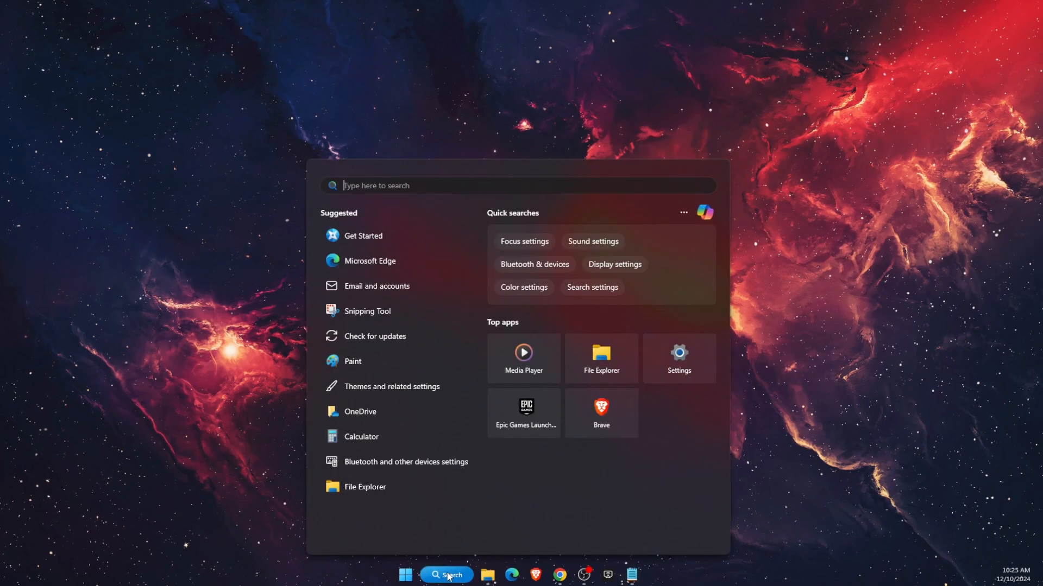
type("run")
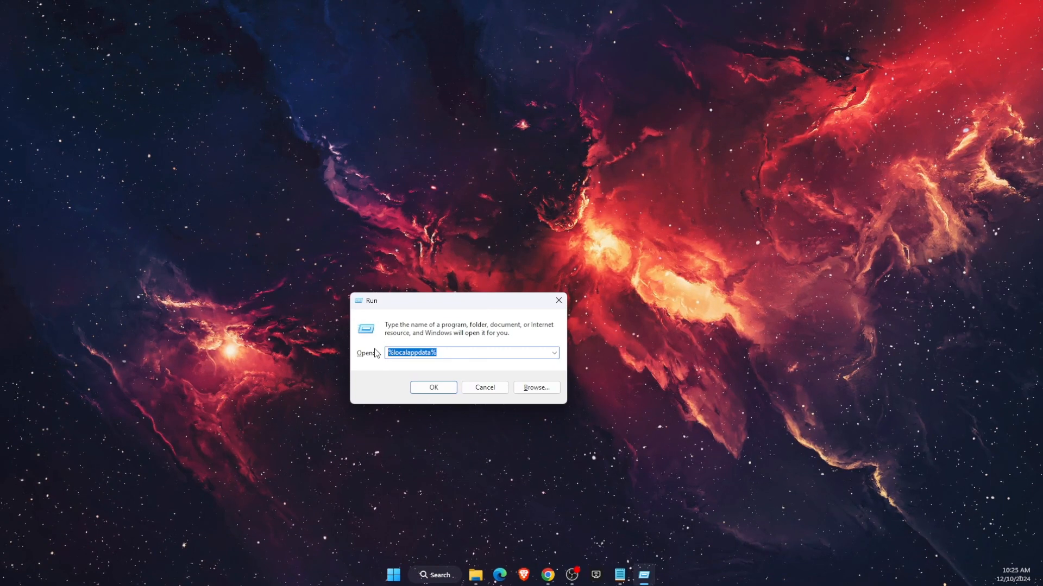
type("%temp")
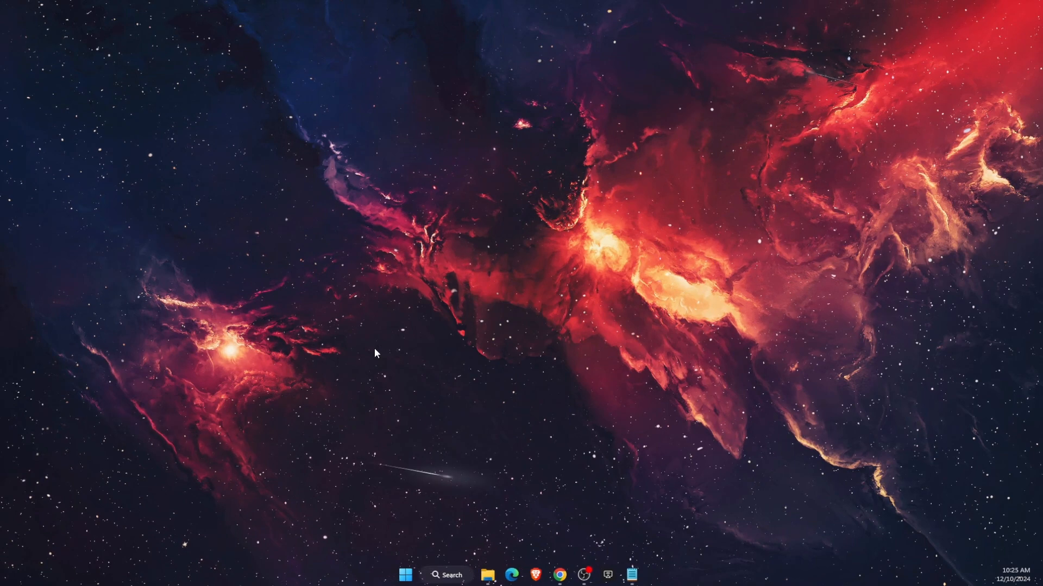
Step: Delete the Roblox folder from the AppData Local Temp folder
left_click(488, 575)
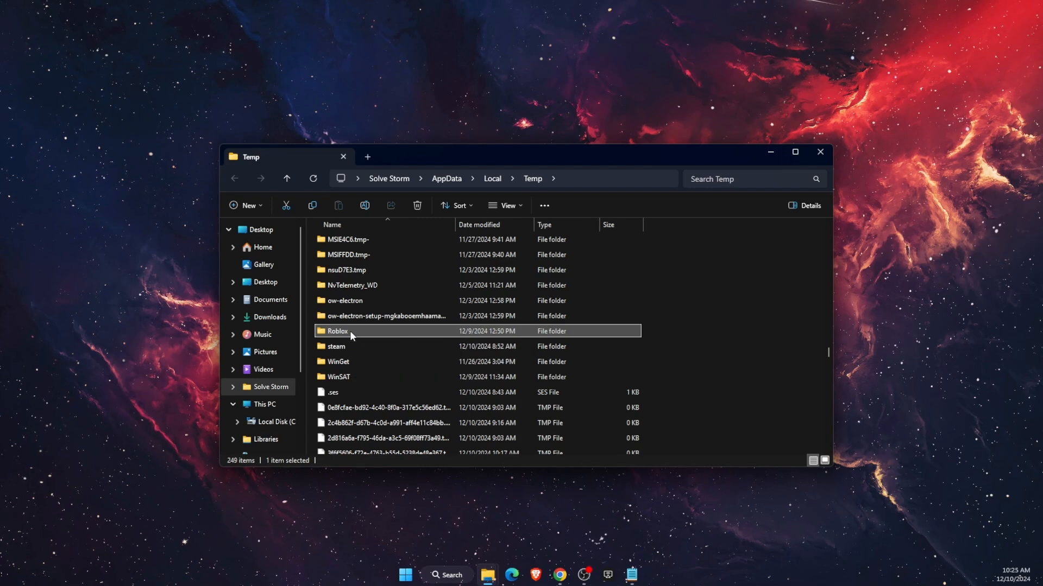
right_click(342, 332)
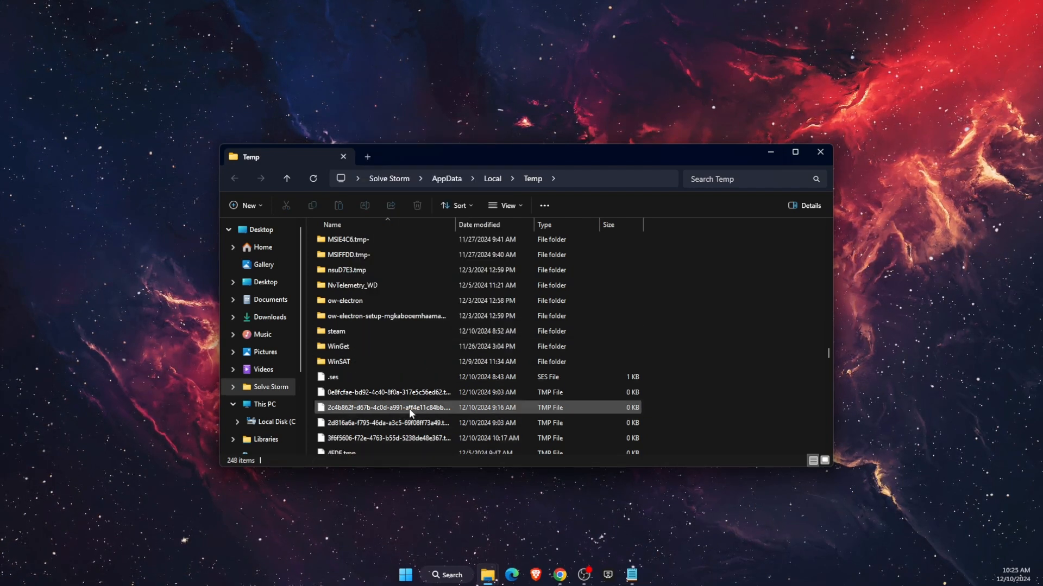
mouse_move(402, 404)
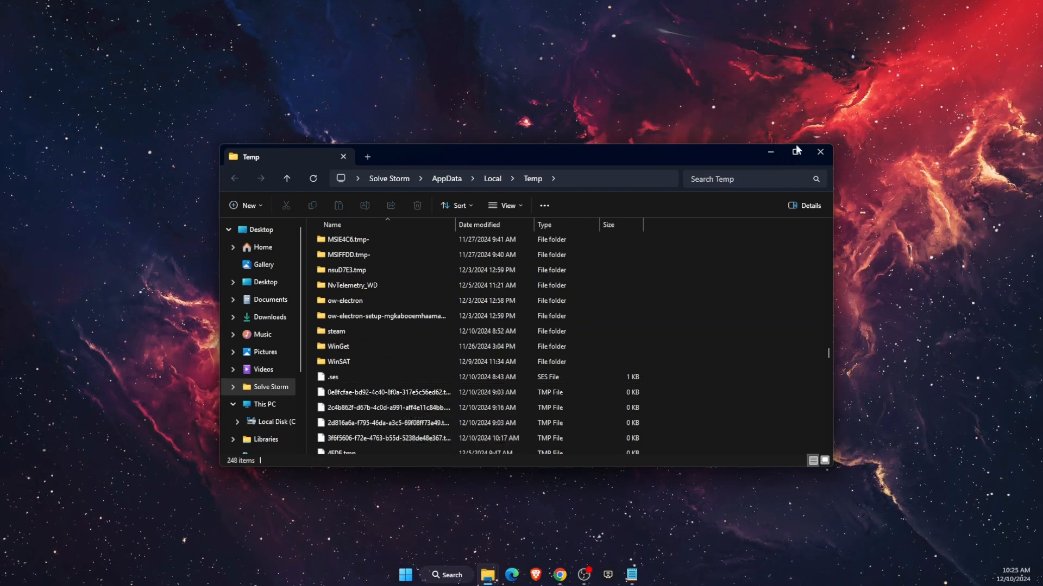
Step: Close Temp and open the Roblox Player search result's file location
left_click(795, 153)
type("roblox pla")
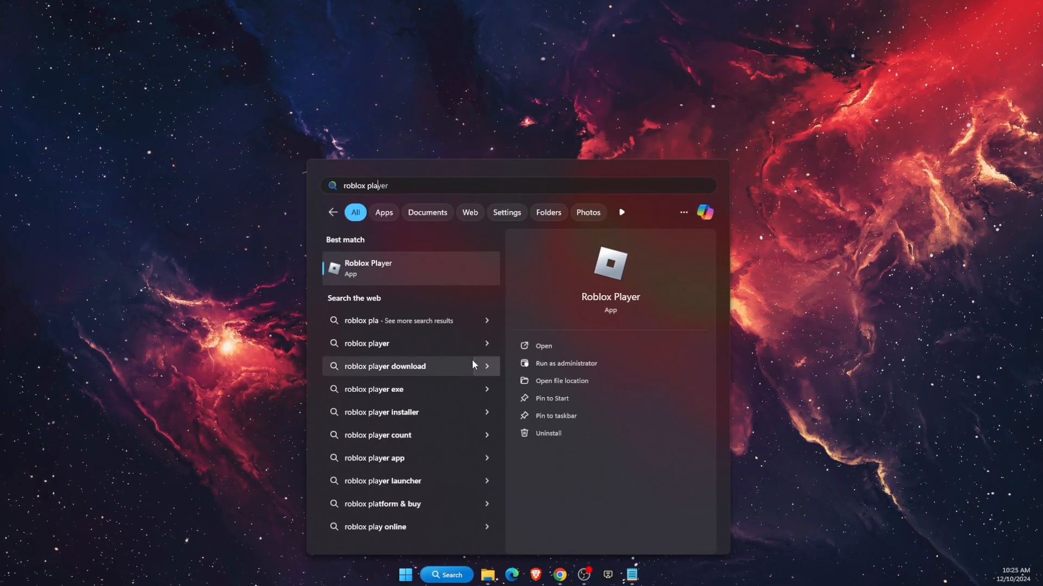
mouse_move(395, 277)
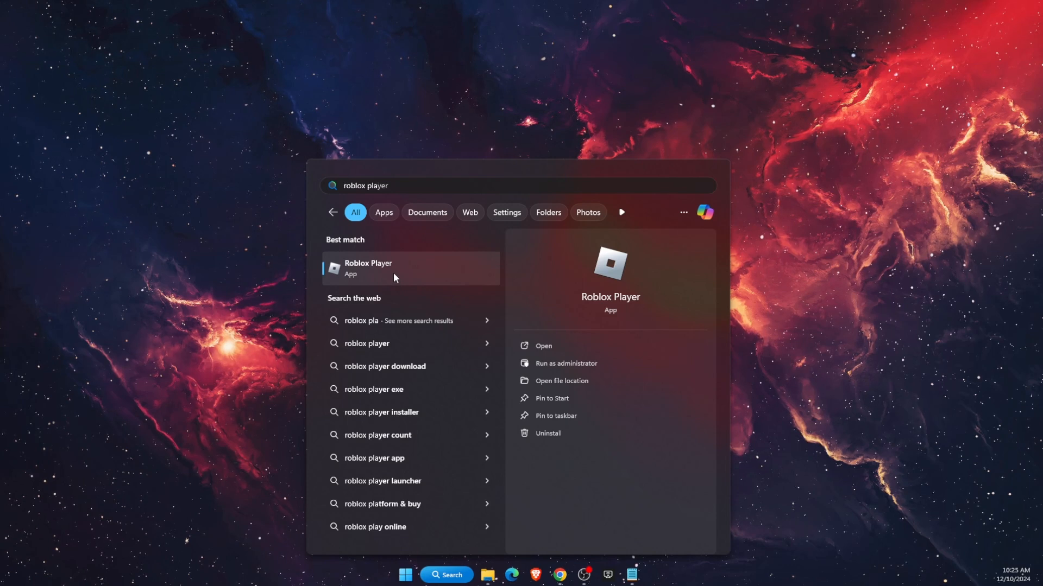
right_click(395, 270)
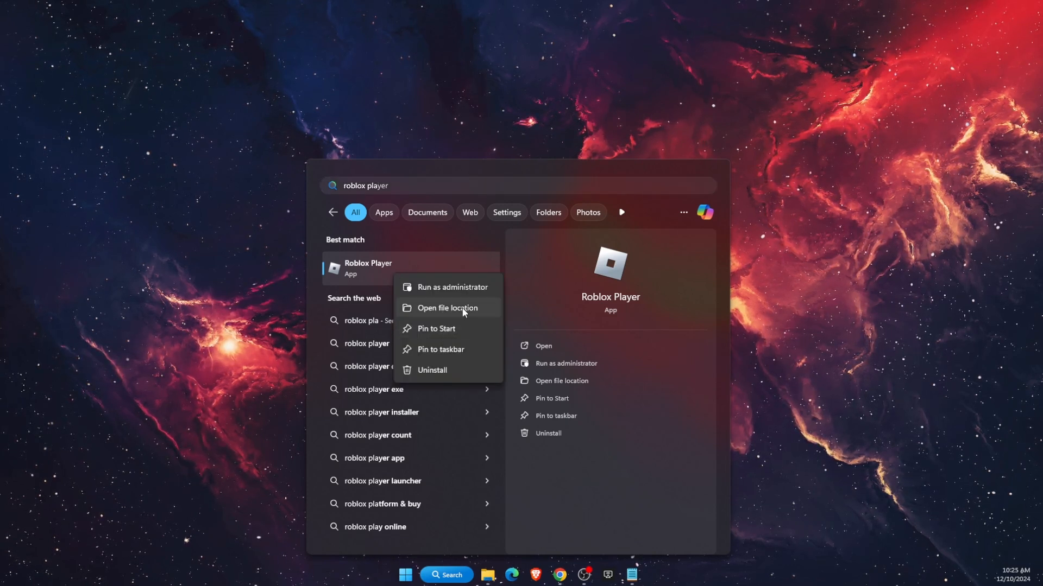
left_click(450, 307)
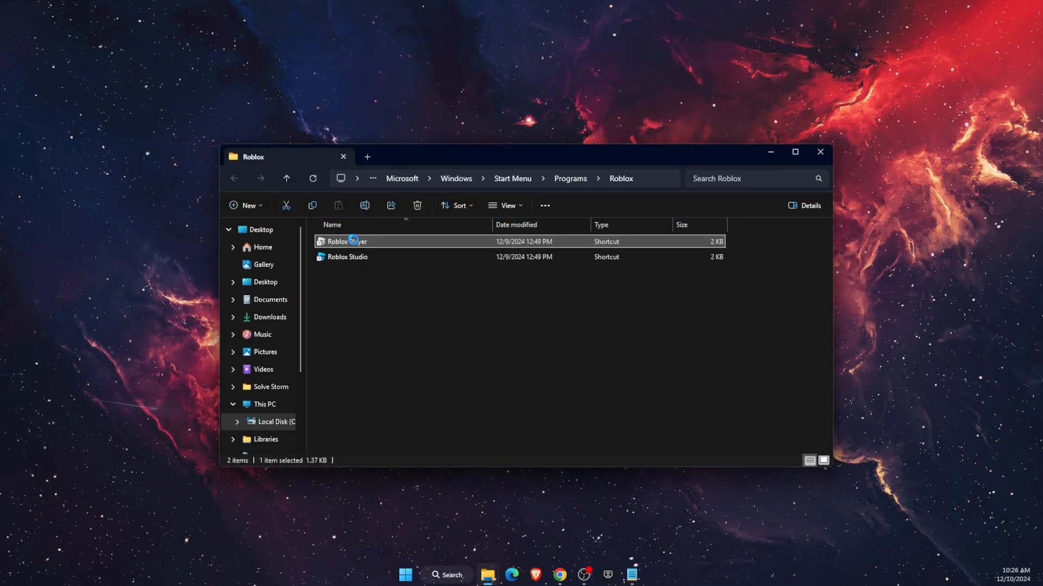
Step: Follow the Roblox Player shortcut to its Versions folder and open RobloxPlayerBeta's Properties
right_click(342, 242)
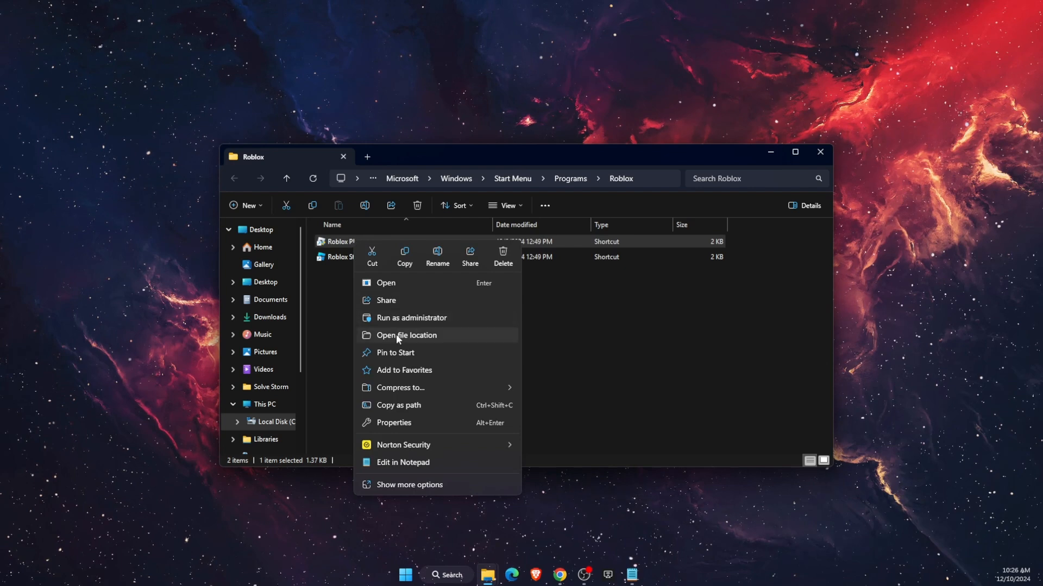
left_click(406, 335)
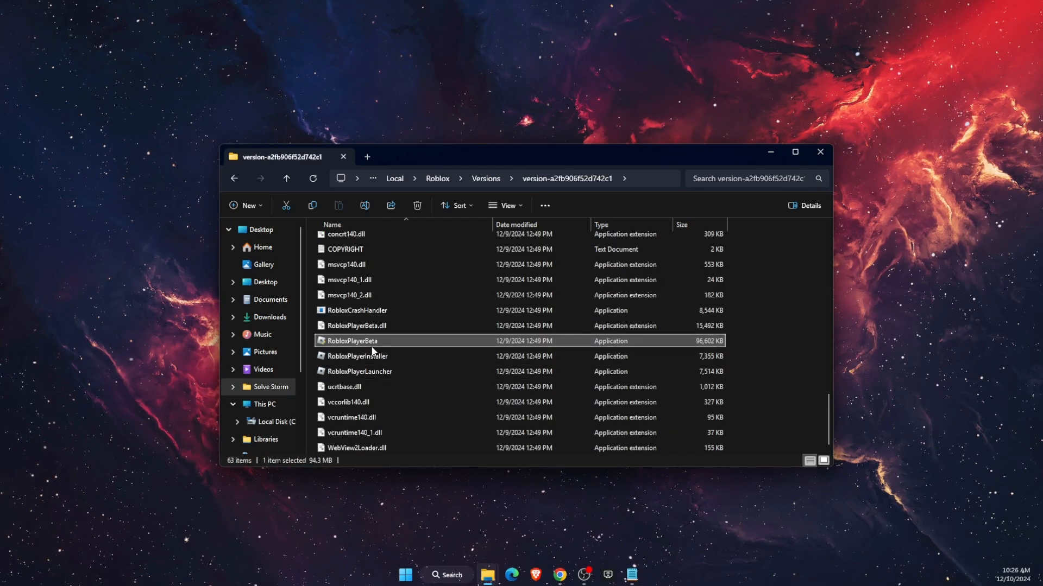
right_click(353, 341)
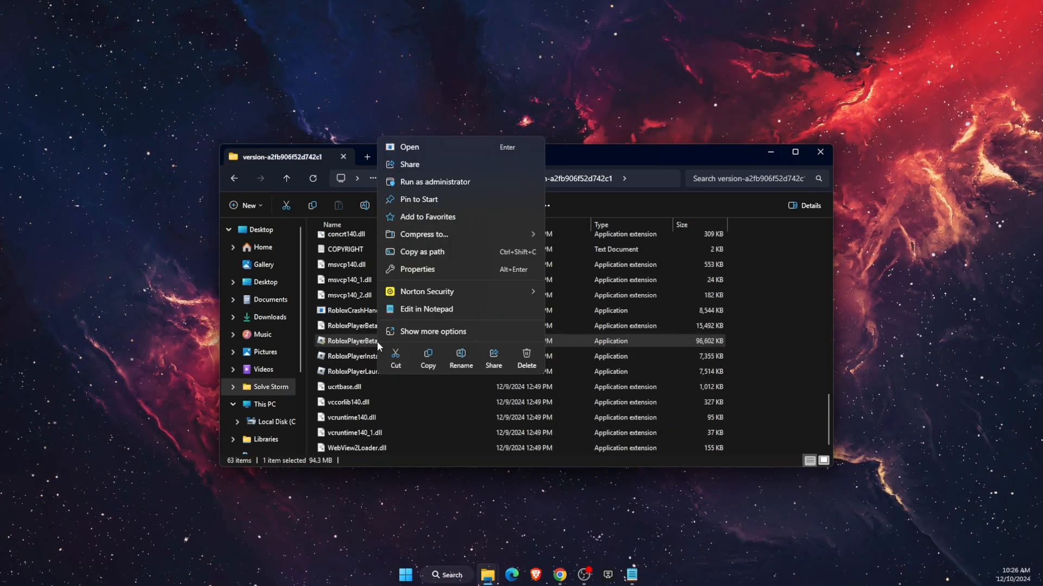
mouse_move(402, 279)
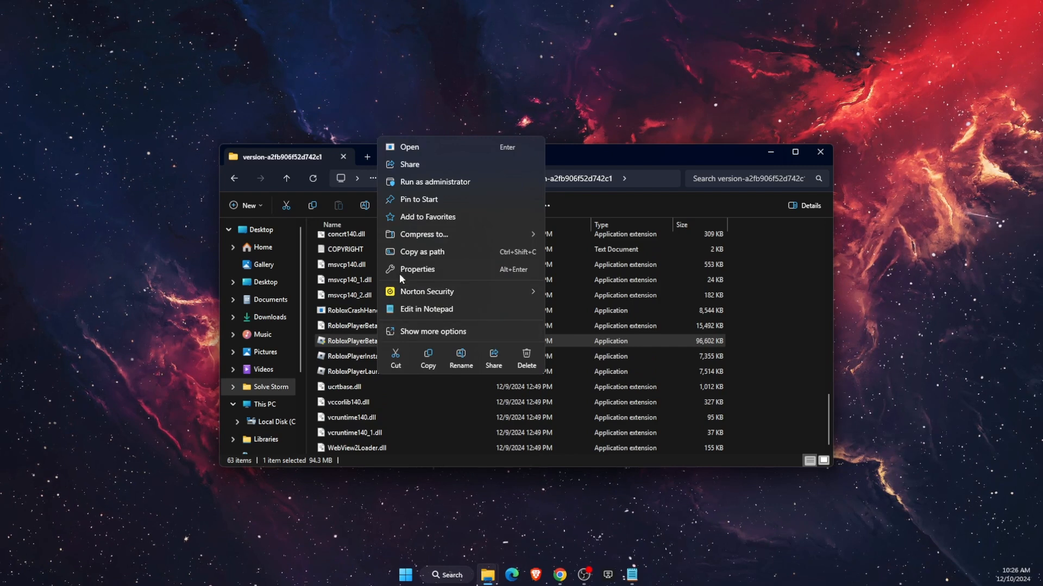
left_click(417, 268)
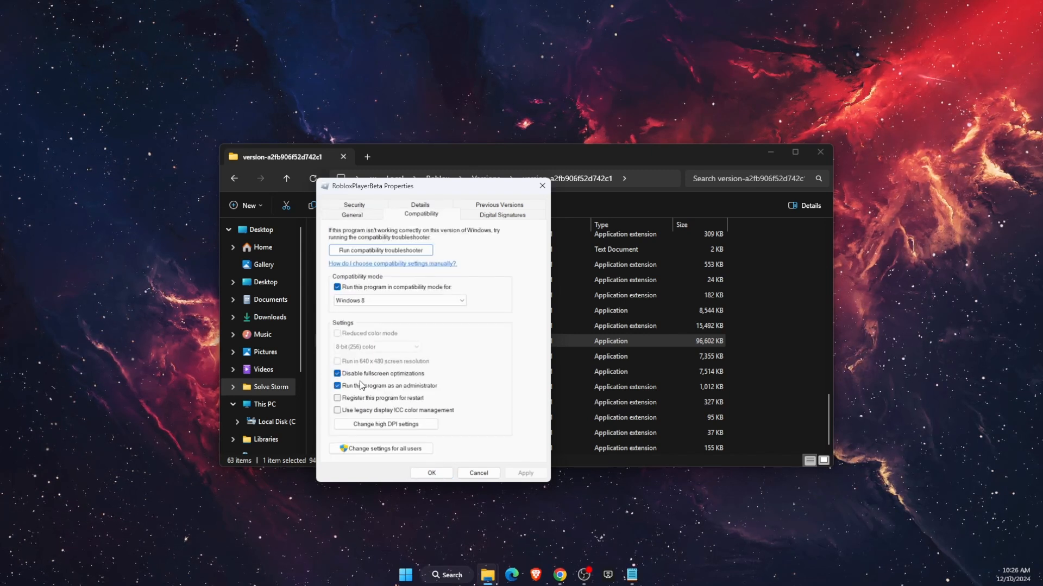
Step: Keep Run as administrator enabled and confirm RobloxPlayerBeta's Windows 8 compatibility settings
left_click(338, 385)
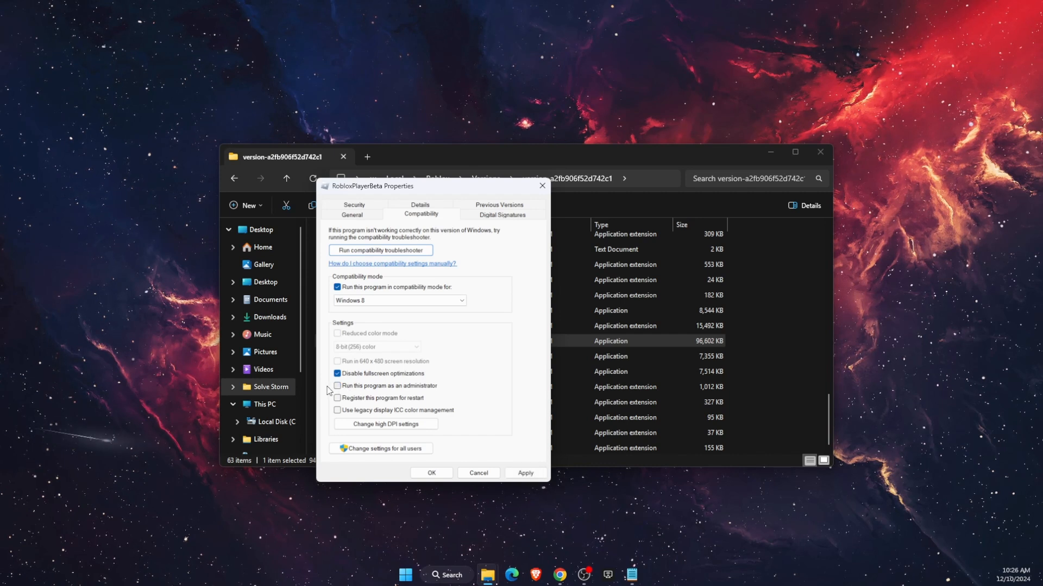
left_click(337, 386)
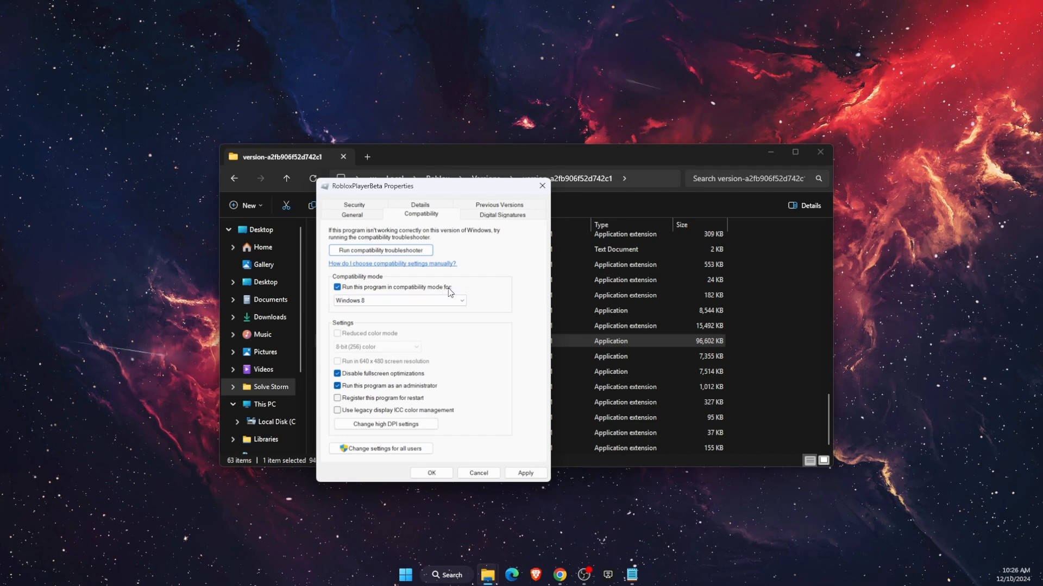
mouse_move(493, 512)
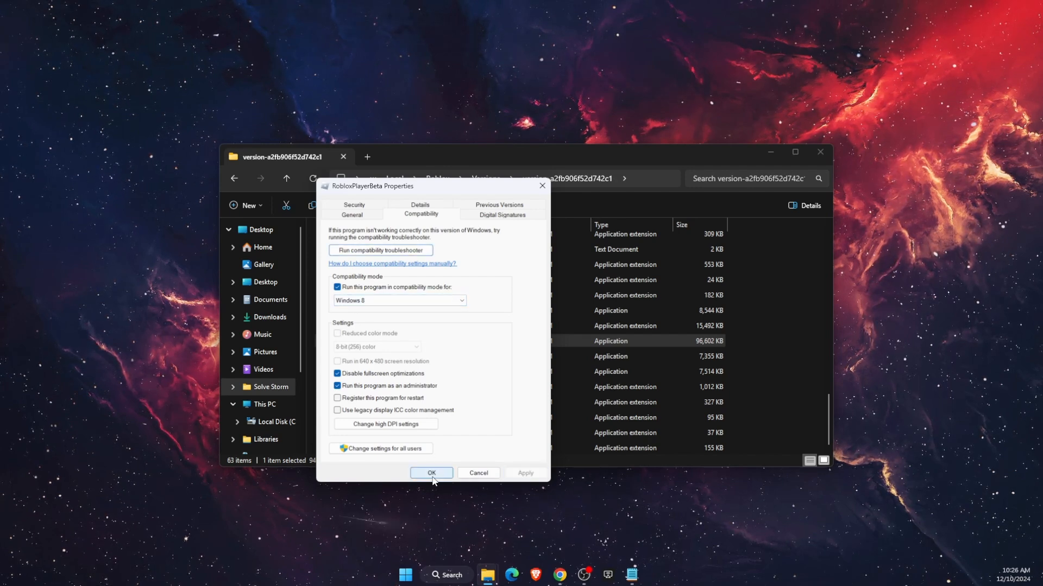
left_click(431, 473)
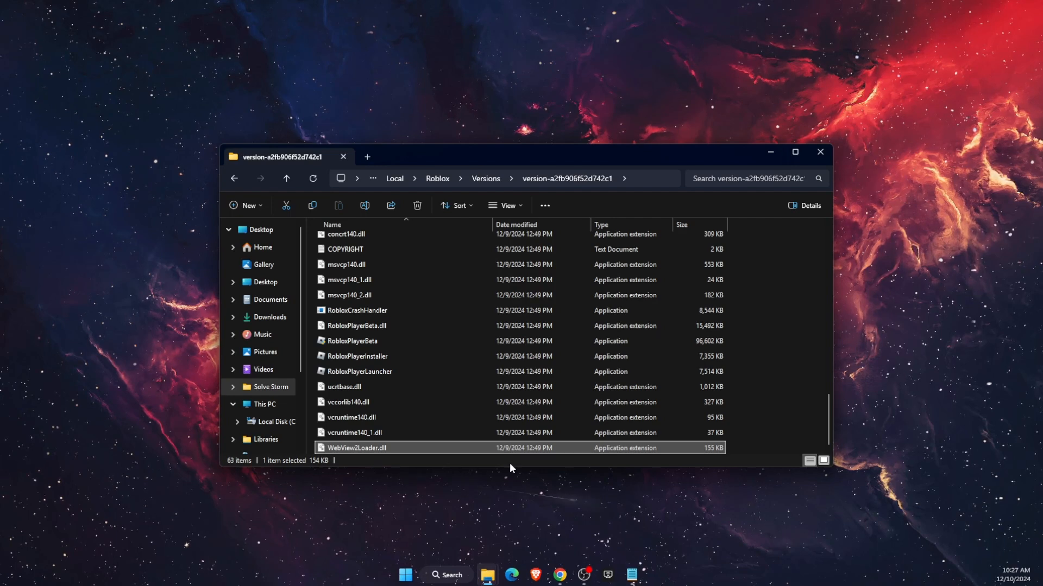
mouse_move(532, 469)
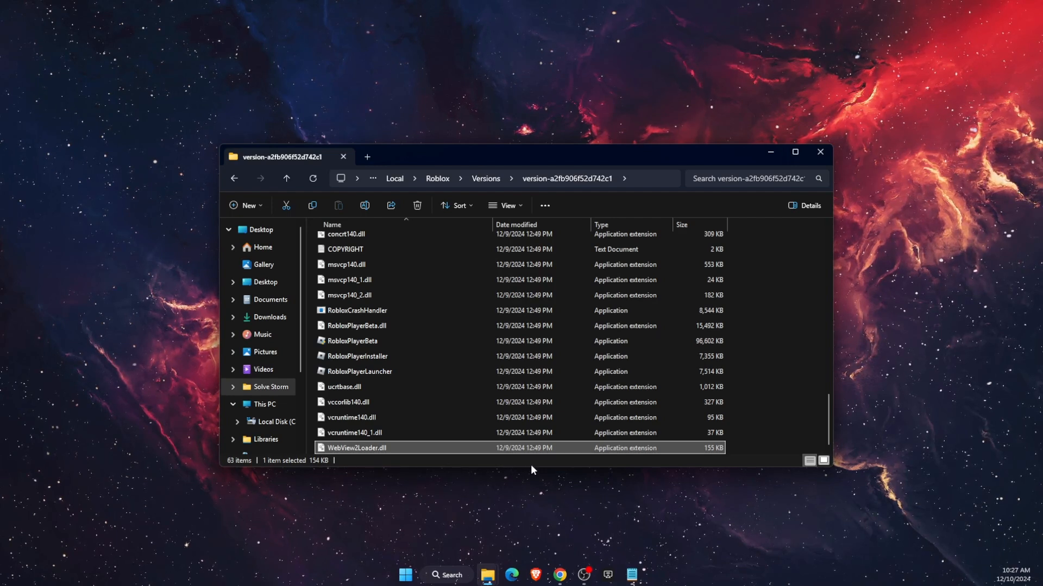